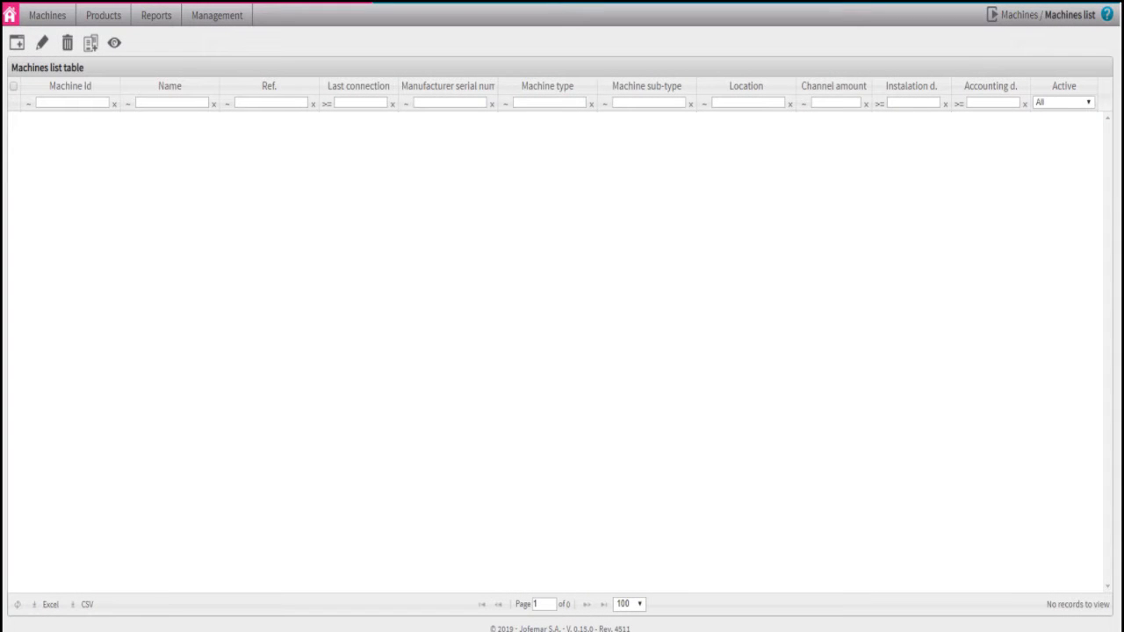
Navigate from the Machines menu to the Sales templates list.
{"action": "left_click", "coordinate": [54, 15]}
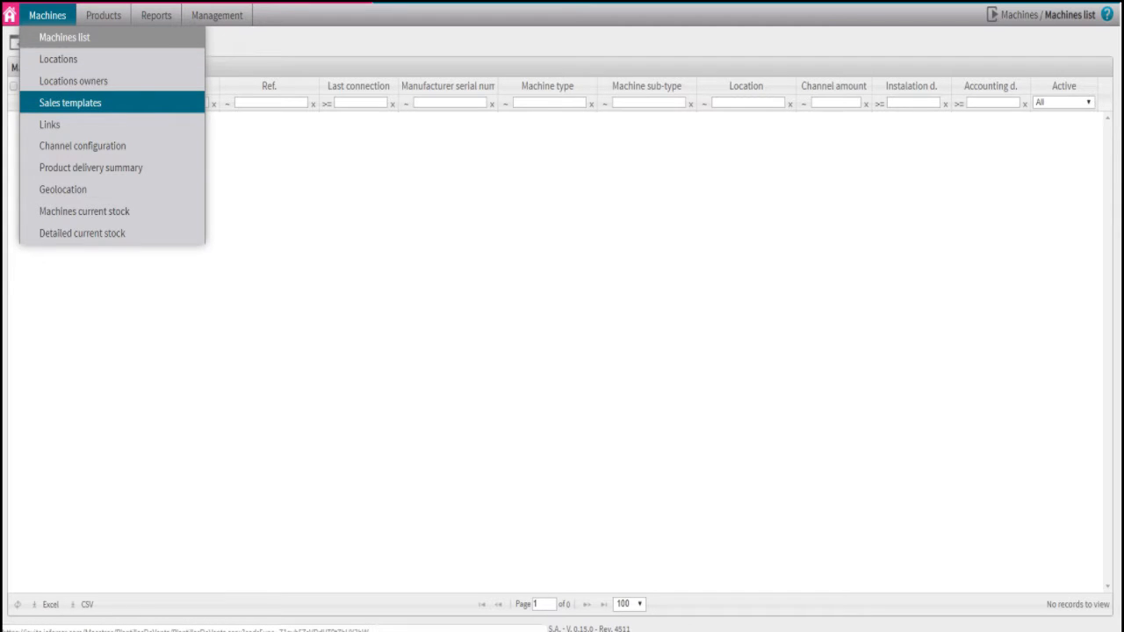
{"action": "left_click", "coordinate": [70, 102]}
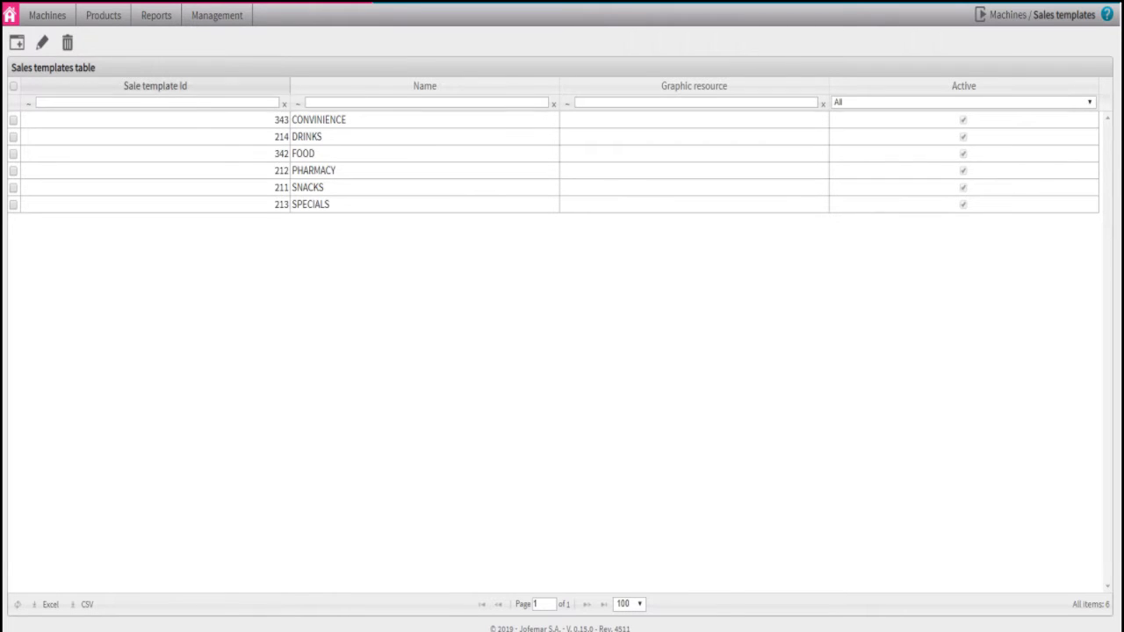
Create an active sales template named 'MAIN SCREEN', which becomes ID 344.
{"action": "left_click", "coordinate": [12, 38]}
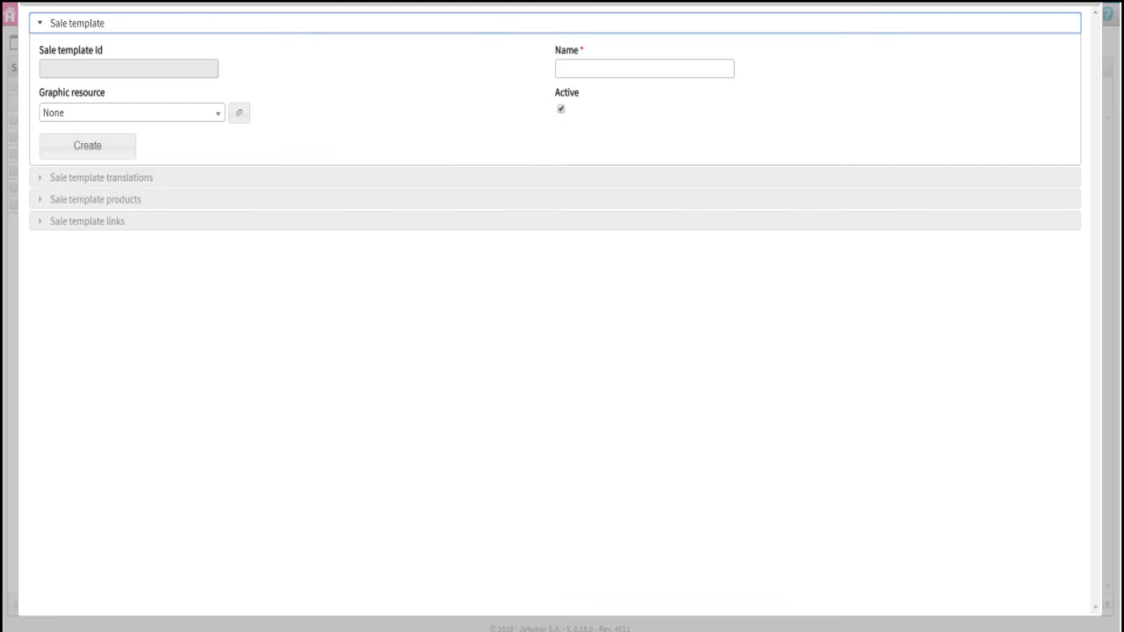
{"action": "left_click", "coordinate": [641, 68]}
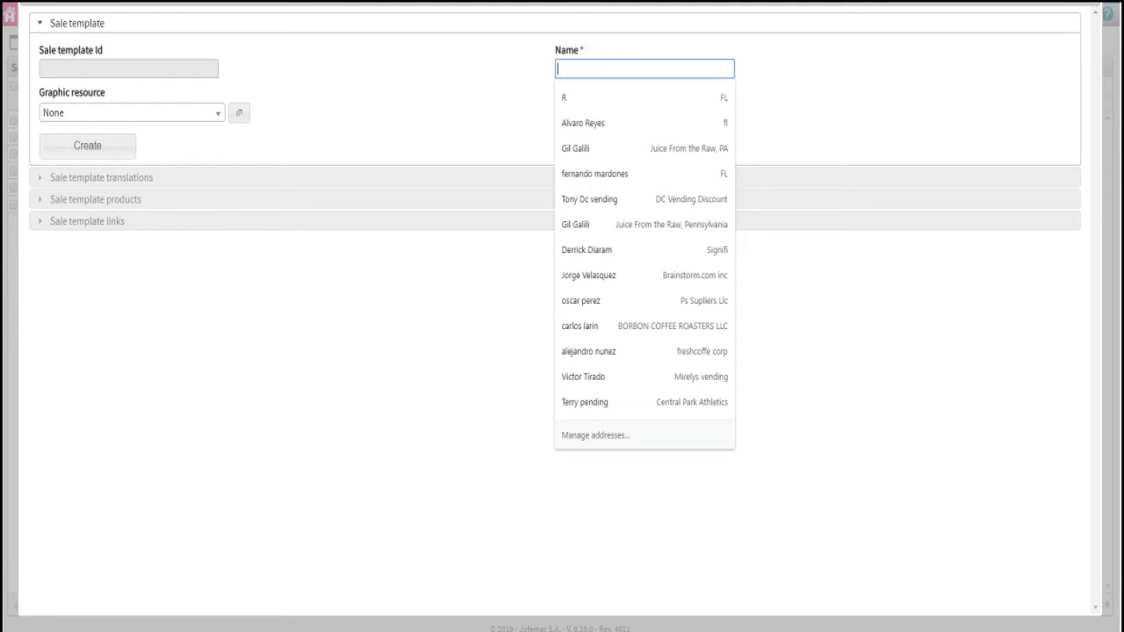
{"action": "type", "text": "MAIN SCR"}
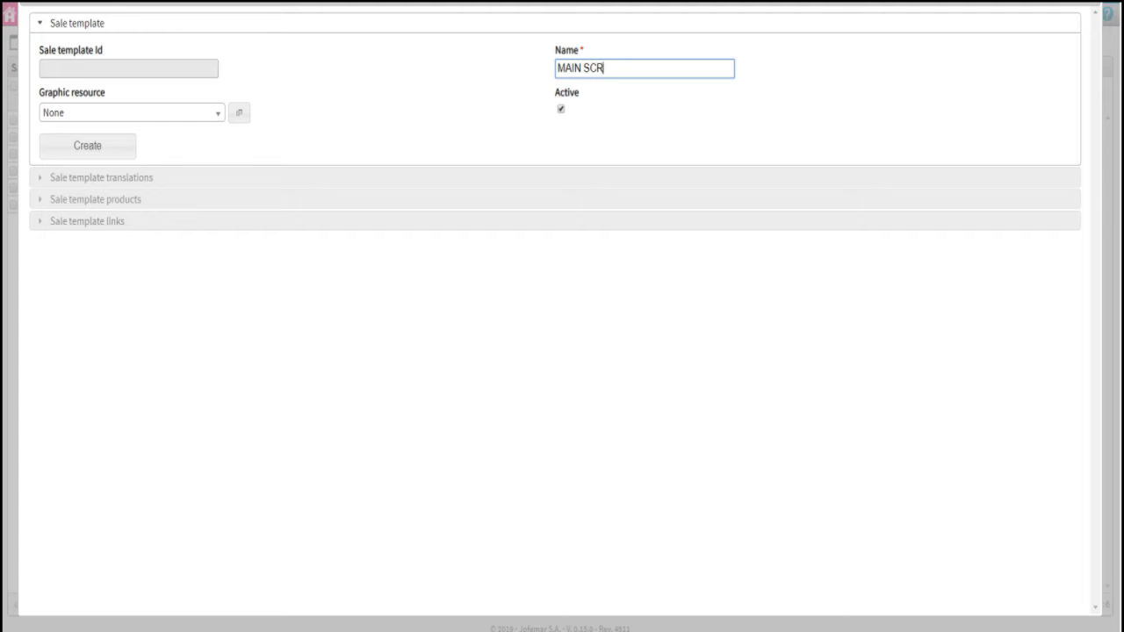
{"action": "type", "text": "EEN"}
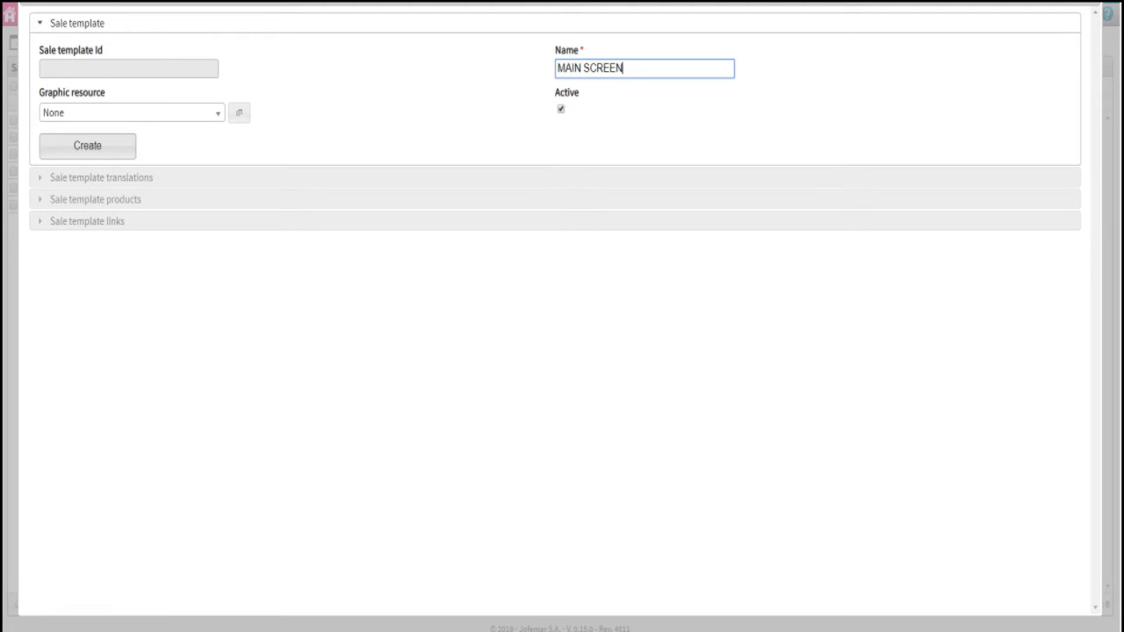
{"action": "left_click", "coordinate": [96, 145]}
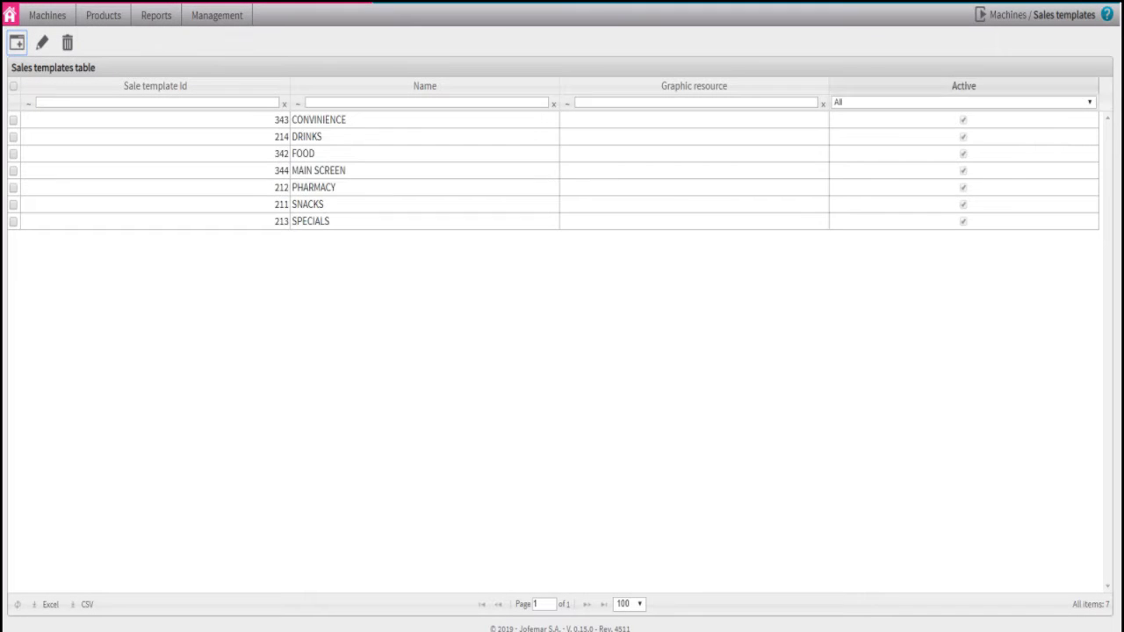
Select the MAIN SCREEN row and place the normal-mode slot grid spreadsheet beside the browser.
{"action": "left_click", "coordinate": [319, 170]}
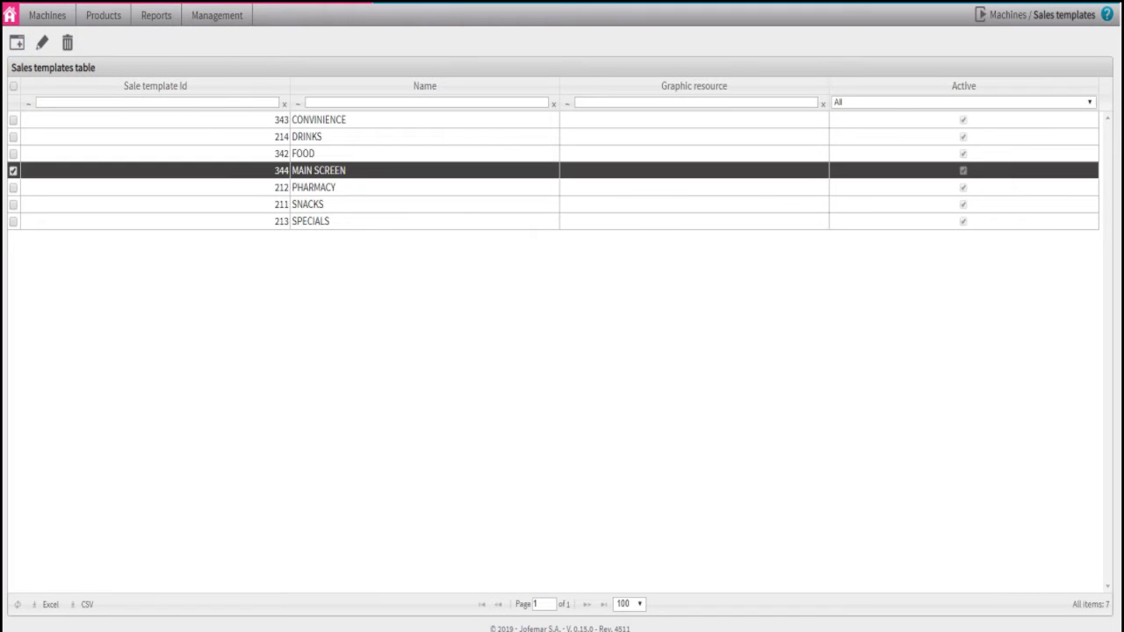
{"action": "double_click", "coordinate": [280, 170]}
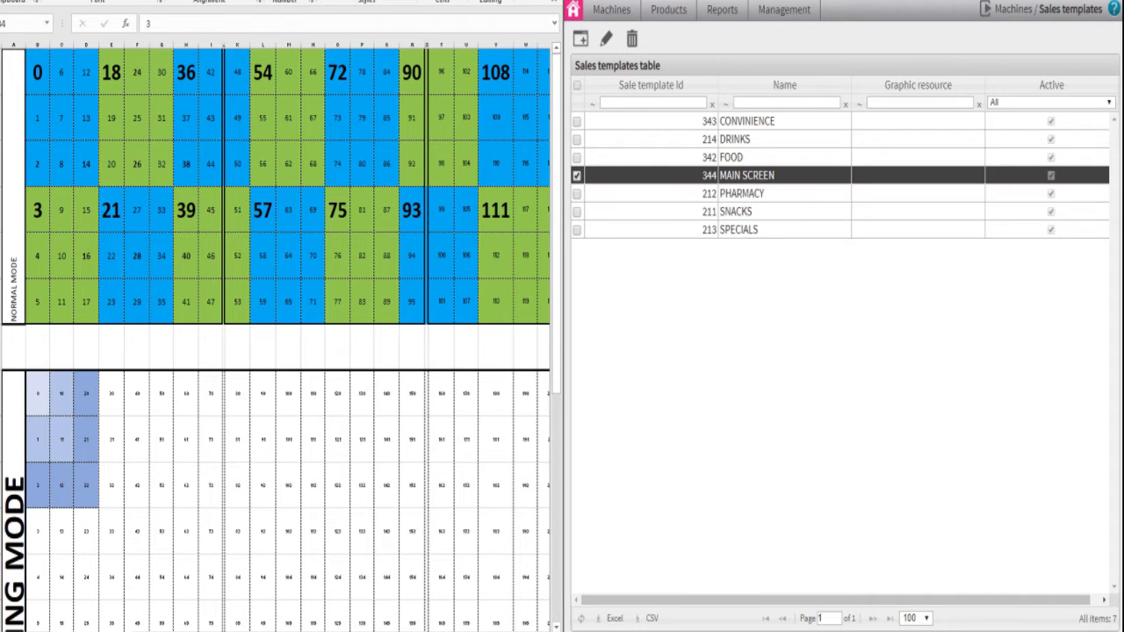
Open MAIN SCREEN, expand its Sale template links, and begin a new link.
{"action": "double_click", "coordinate": [765, 175]}
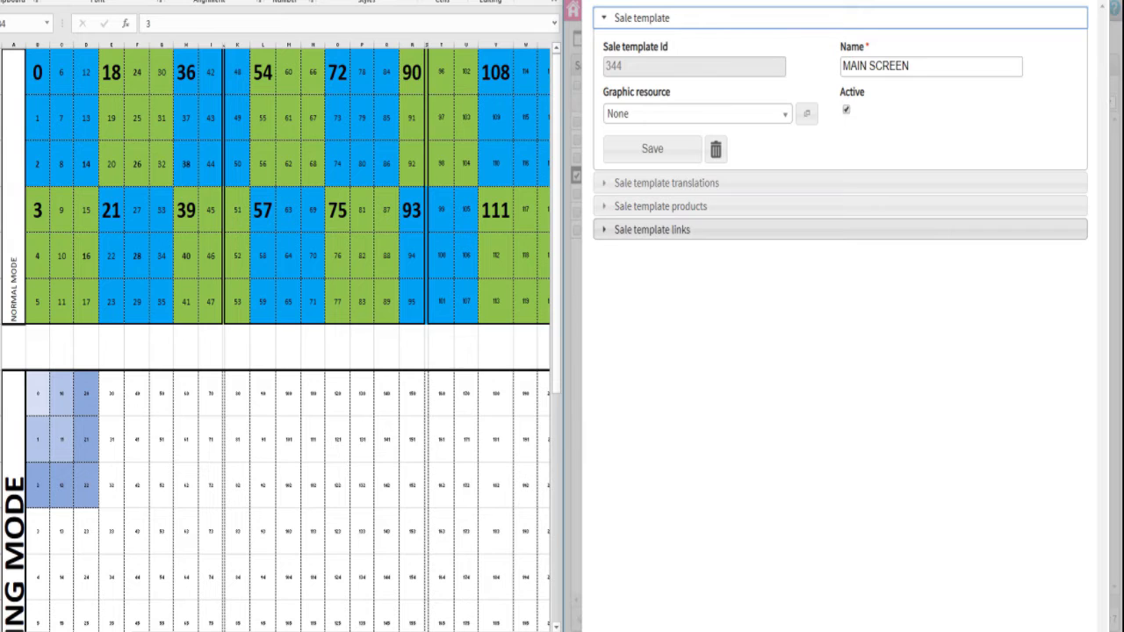
{"action": "left_click", "coordinate": [653, 229]}
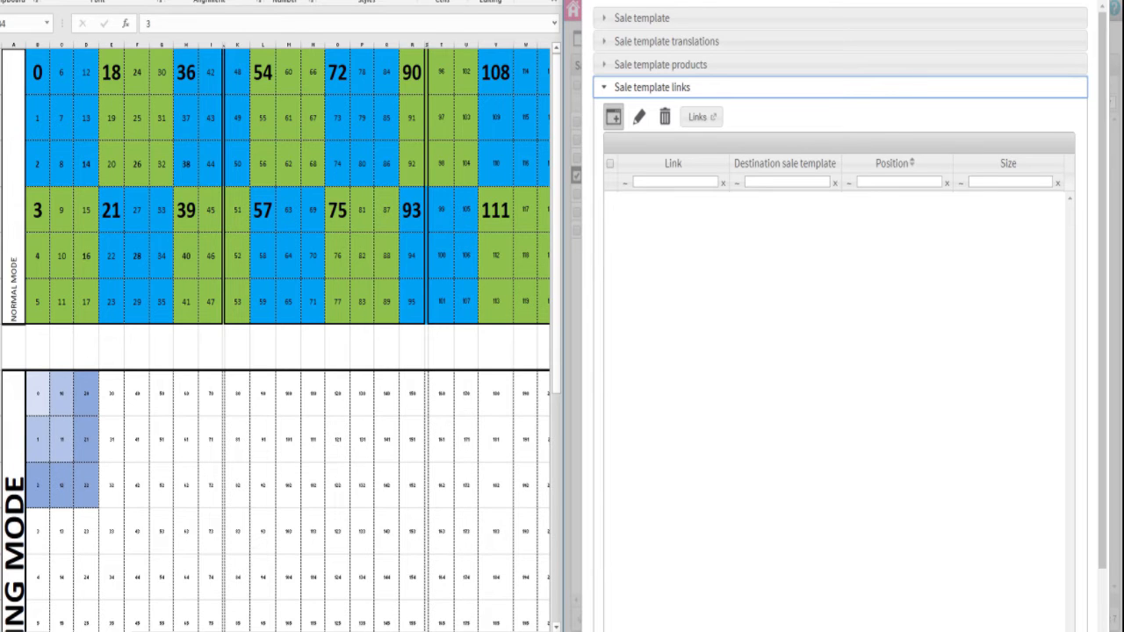
{"action": "left_click", "coordinate": [615, 117]}
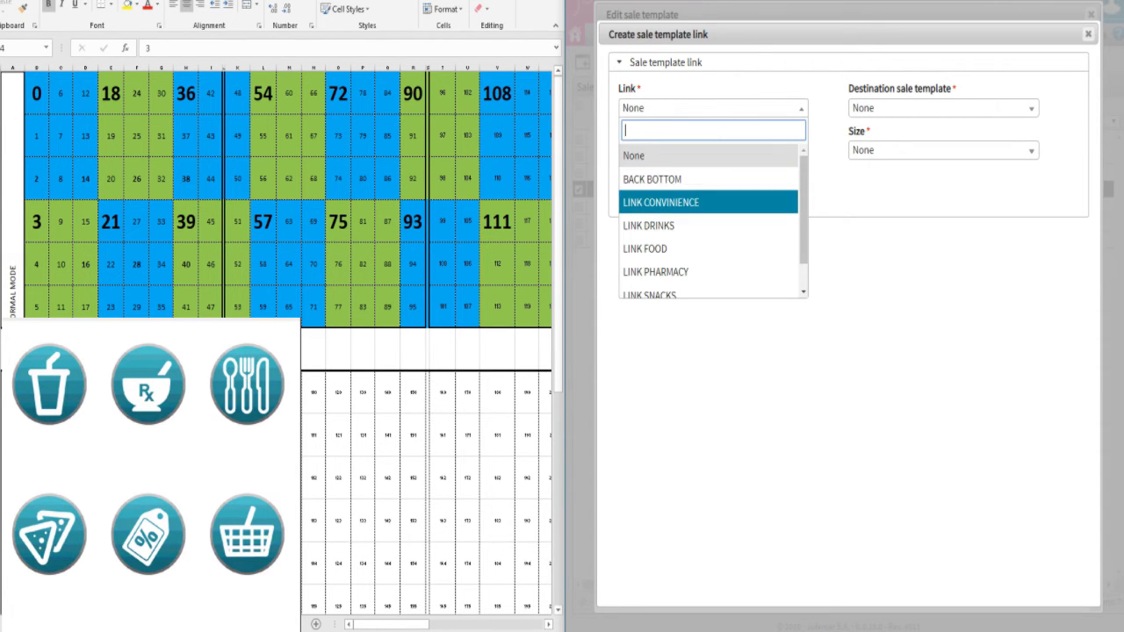
Create LINK DRINKS to the DRINKS template at position 0, size Big.
{"action": "left_click", "coordinate": [649, 226]}
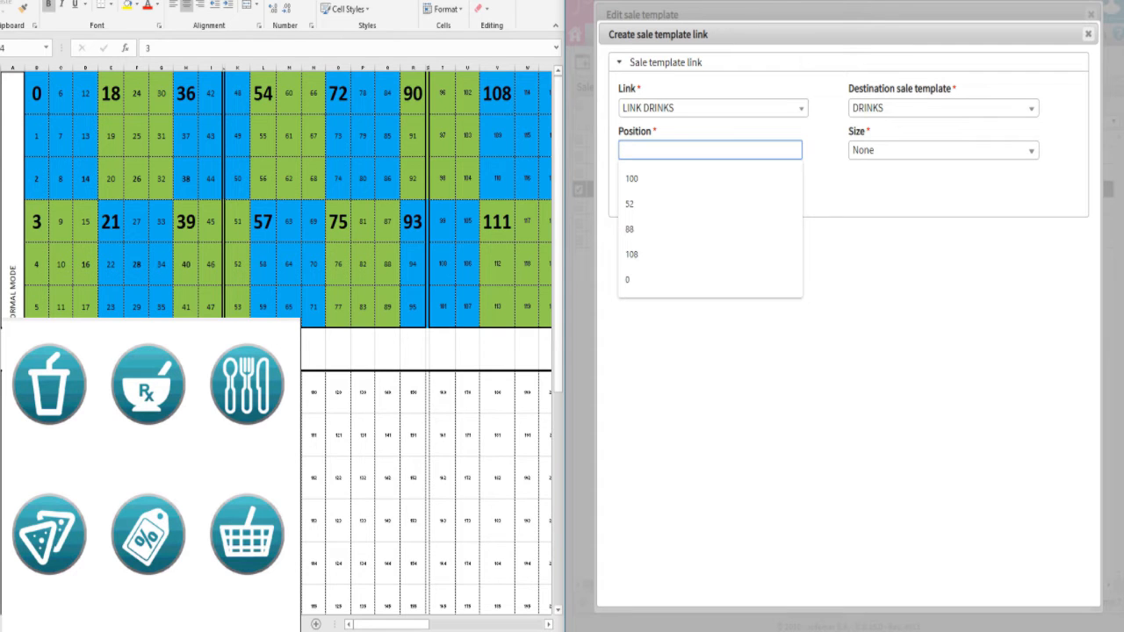
{"action": "type", "text": "0"}
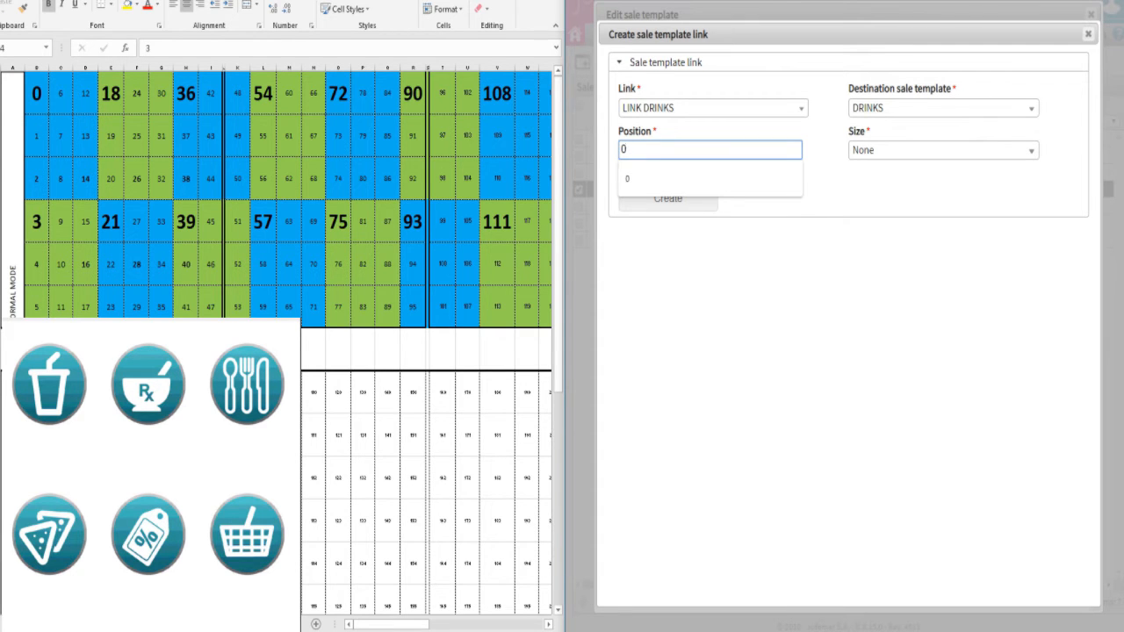
{"action": "left_click", "coordinate": [942, 149]}
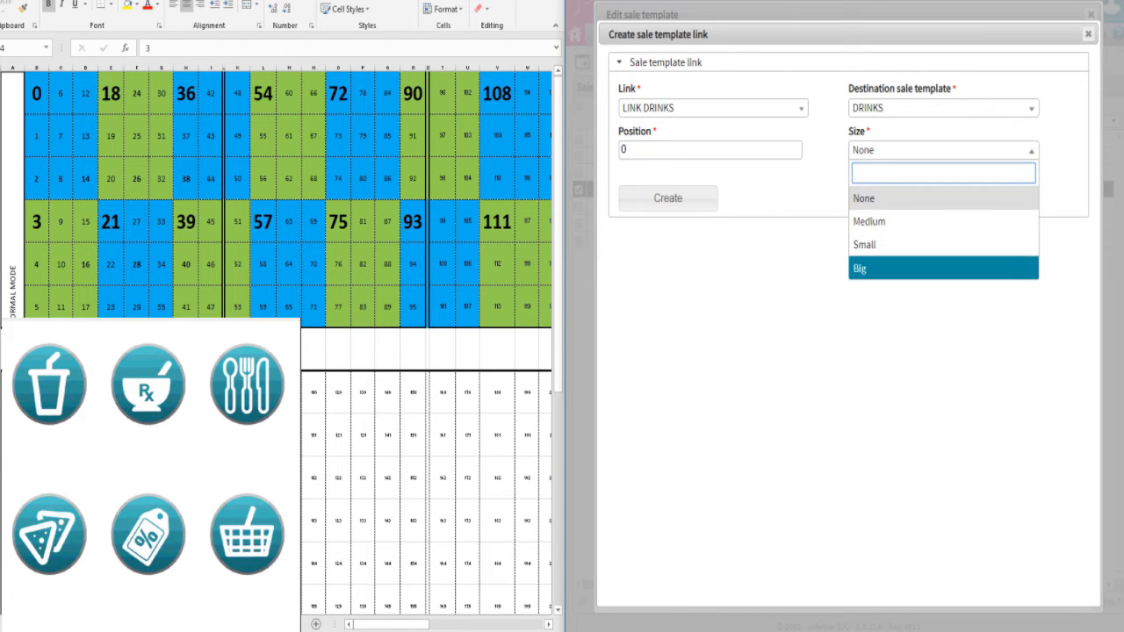
{"action": "left_click", "coordinate": [864, 267]}
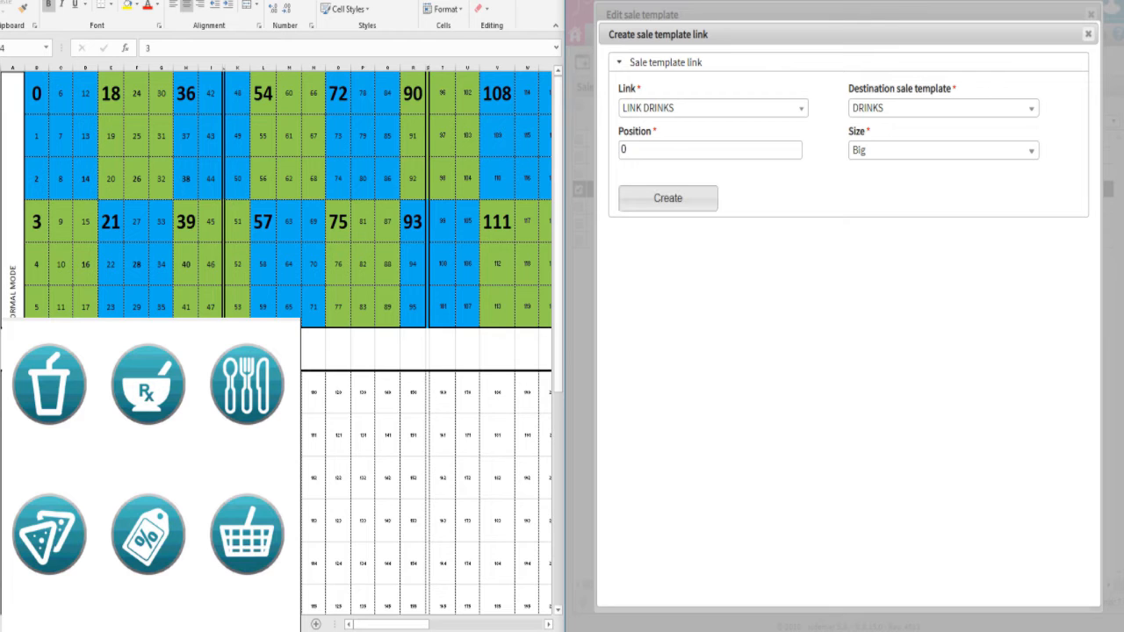
{"action": "left_click", "coordinate": [668, 198]}
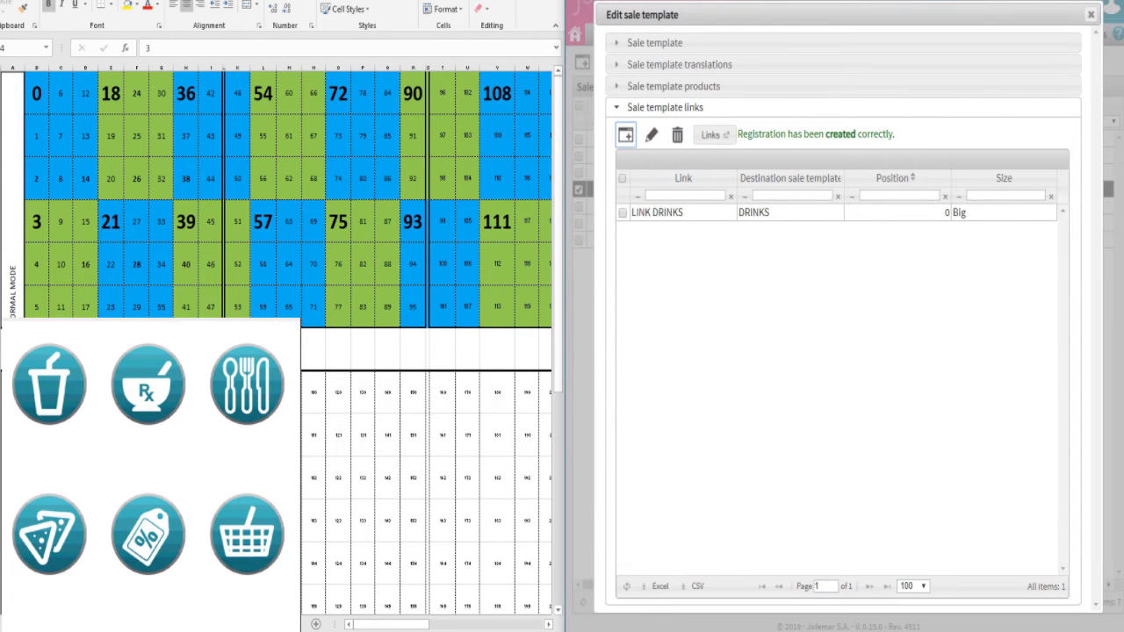
Add LINK SNACKS to the SNACKS template at position 3.
{"action": "left_click", "coordinate": [625, 134]}
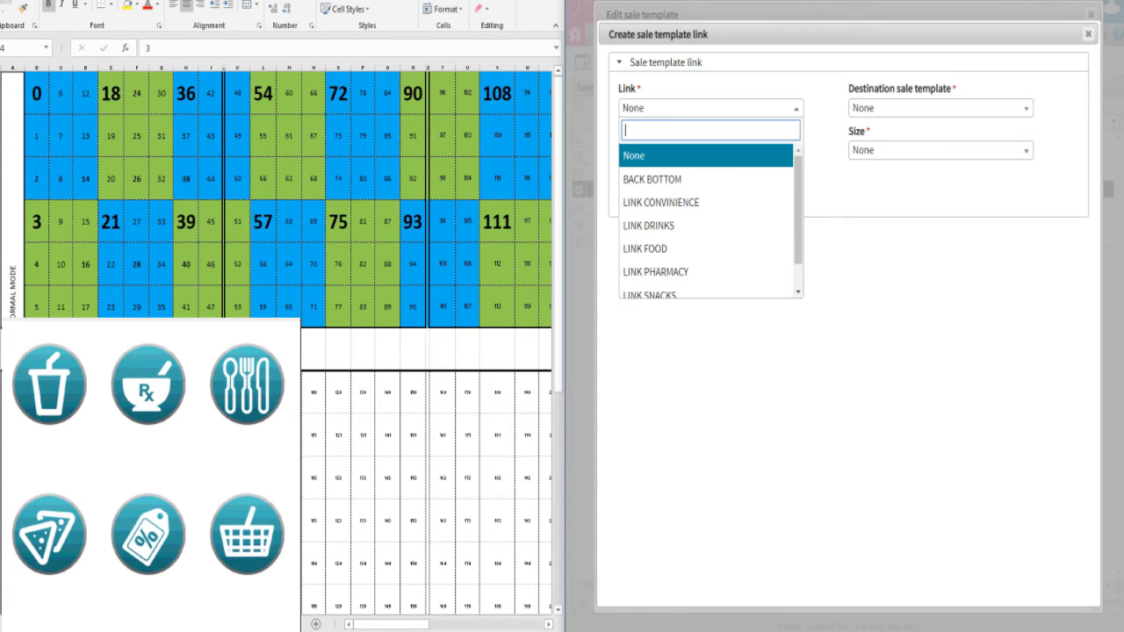
{"action": "left_click", "coordinate": [649, 294]}
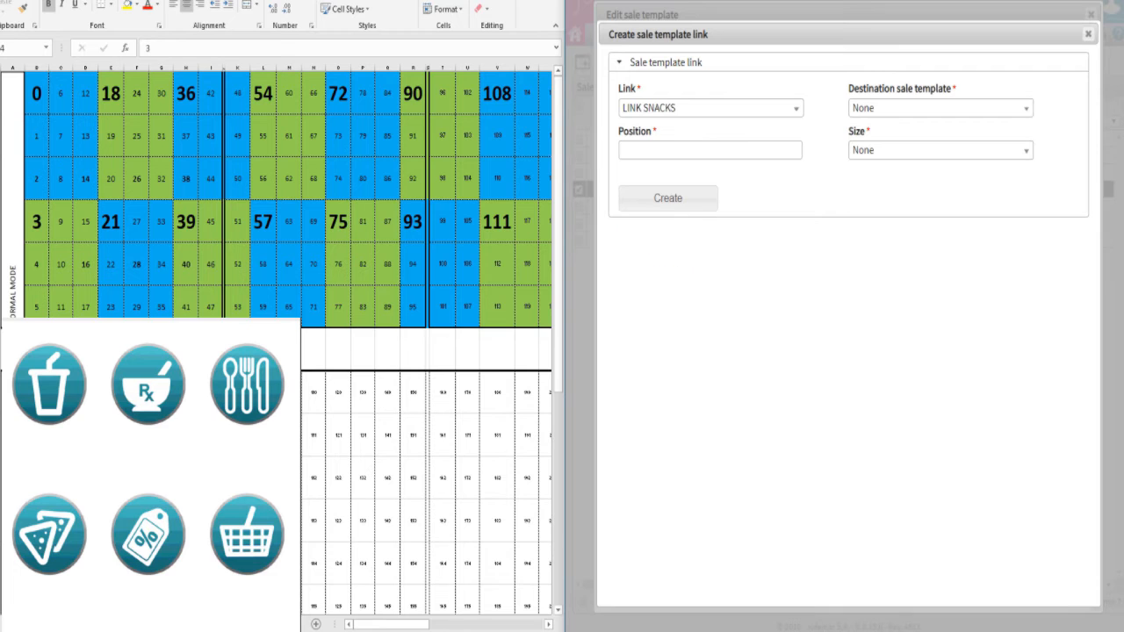
{"action": "left_click", "coordinate": [935, 109]}
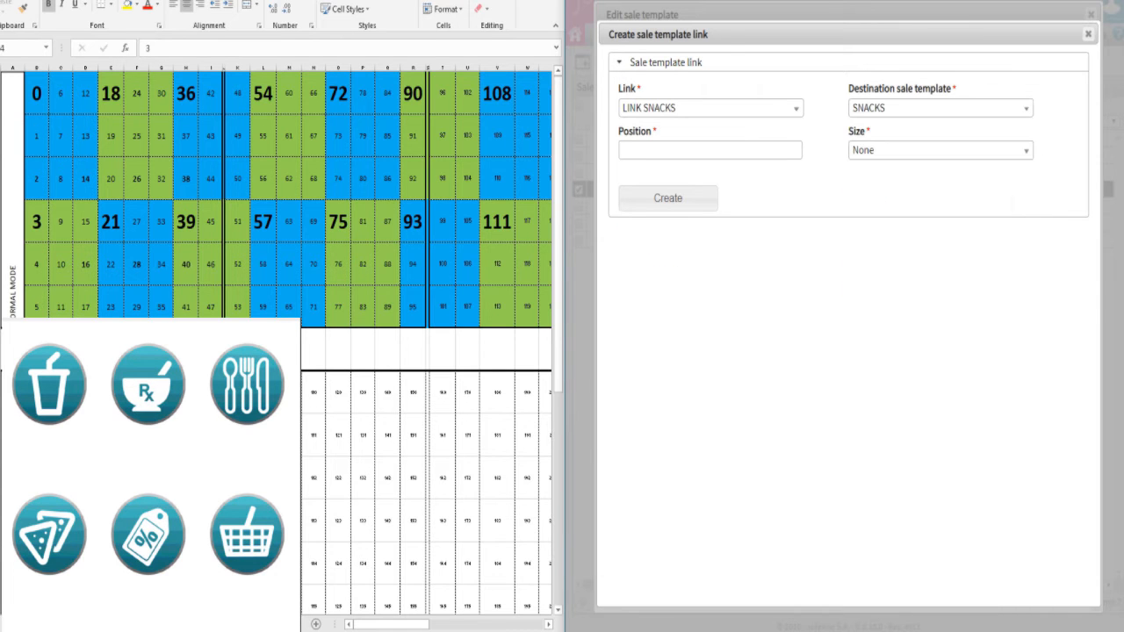
{"action": "left_click", "coordinate": [710, 149]}
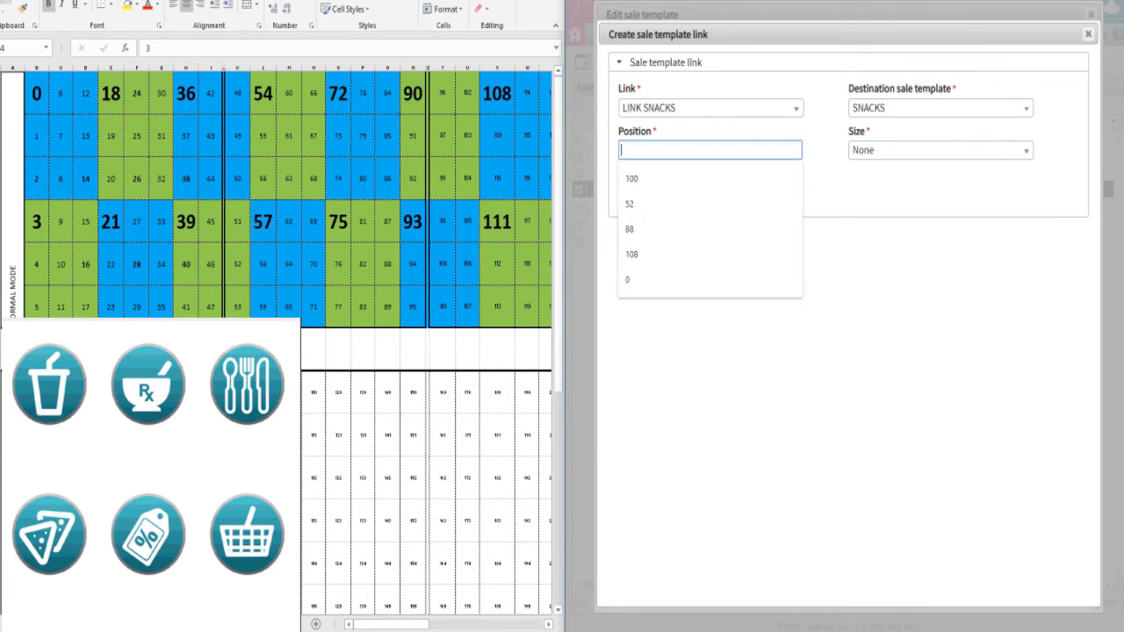
{"action": "type", "text": "3"}
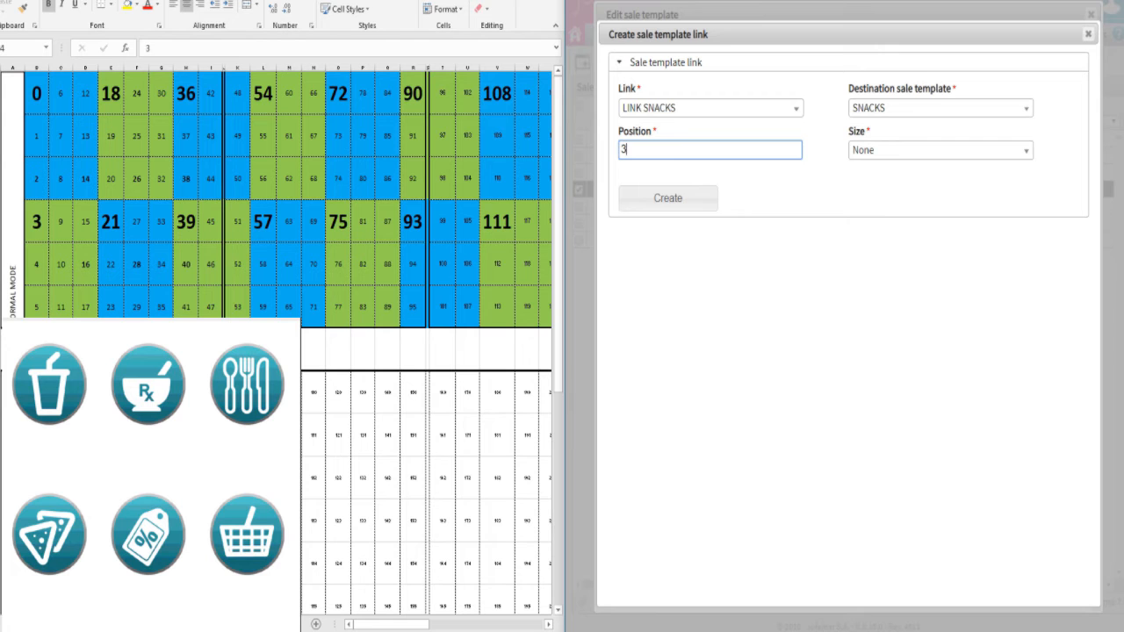
{"action": "left_click", "coordinate": [939, 150]}
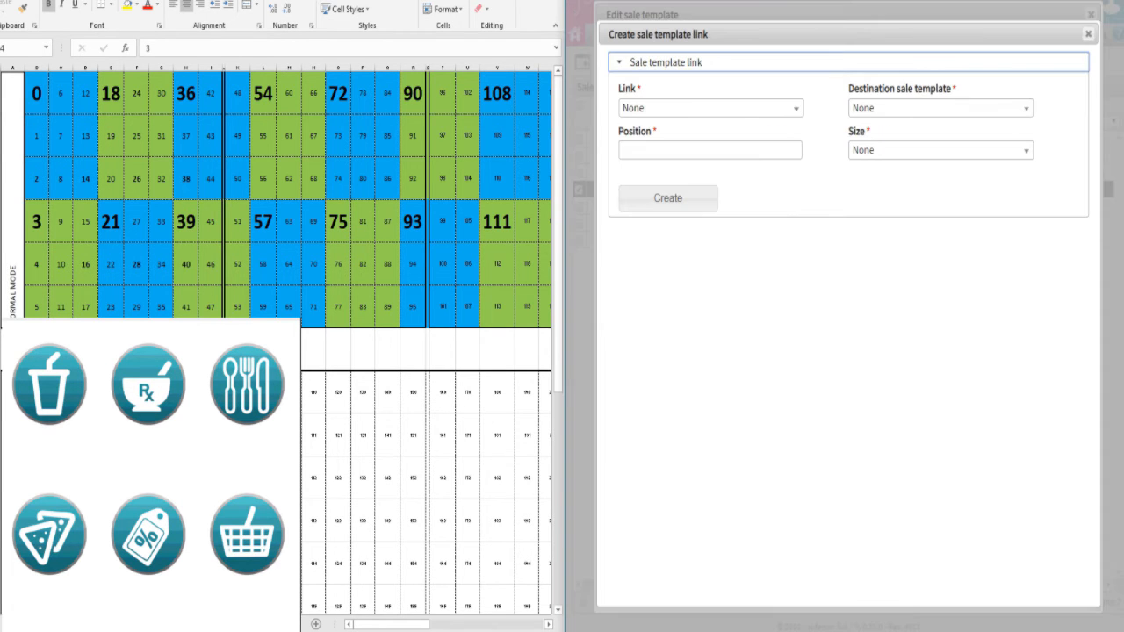
Add the PHARMACY link at position 18 and the SPECIALS link at position 21.
{"action": "left_click", "coordinate": [709, 107]}
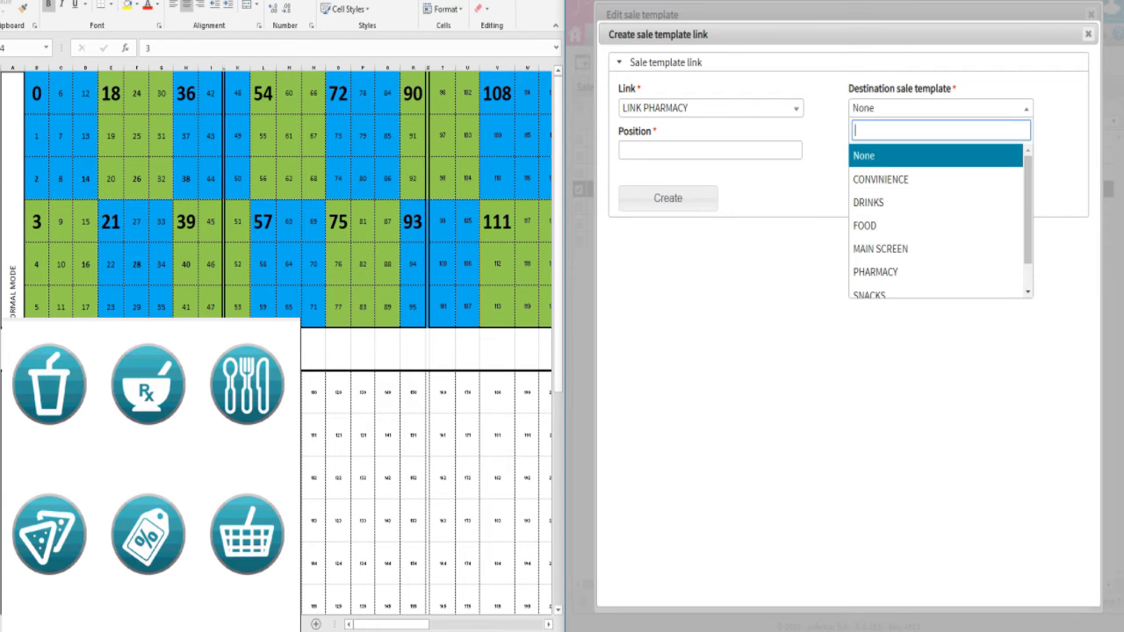
{"action": "left_click", "coordinate": [879, 271]}
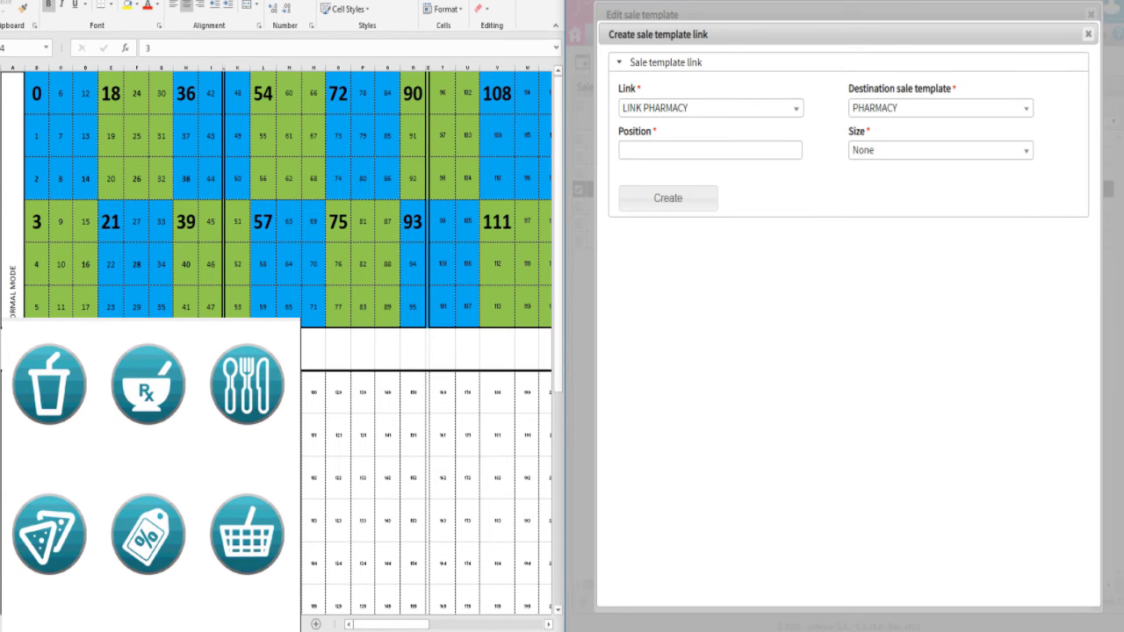
{"action": "type", "text": "1"}
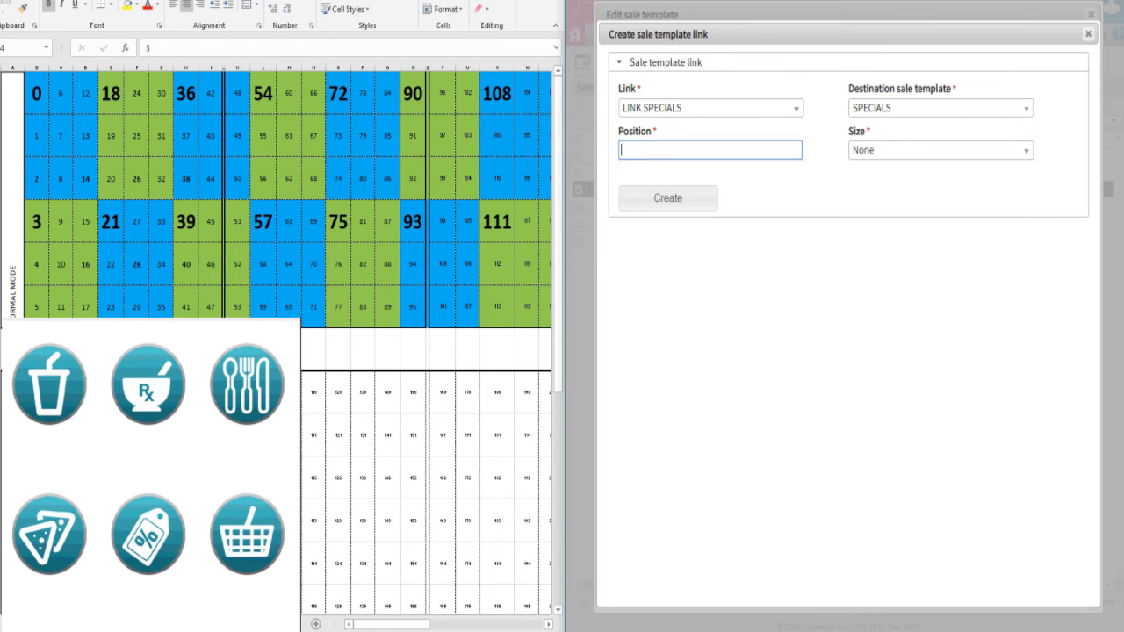
{"action": "type", "text": "21"}
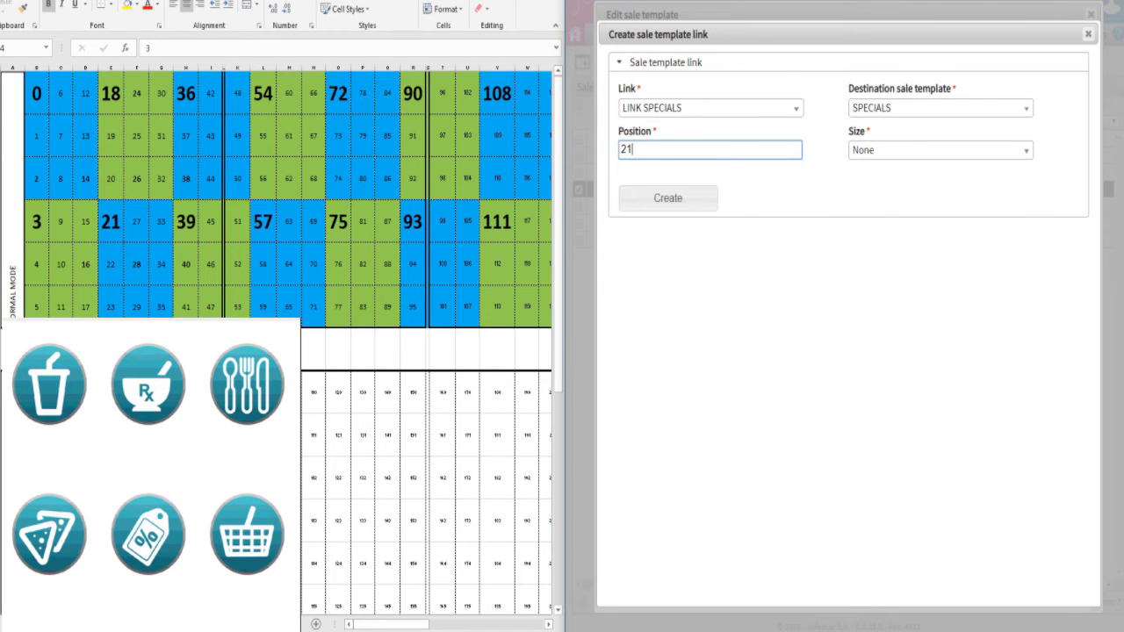
{"action": "left_click", "coordinate": [668, 198]}
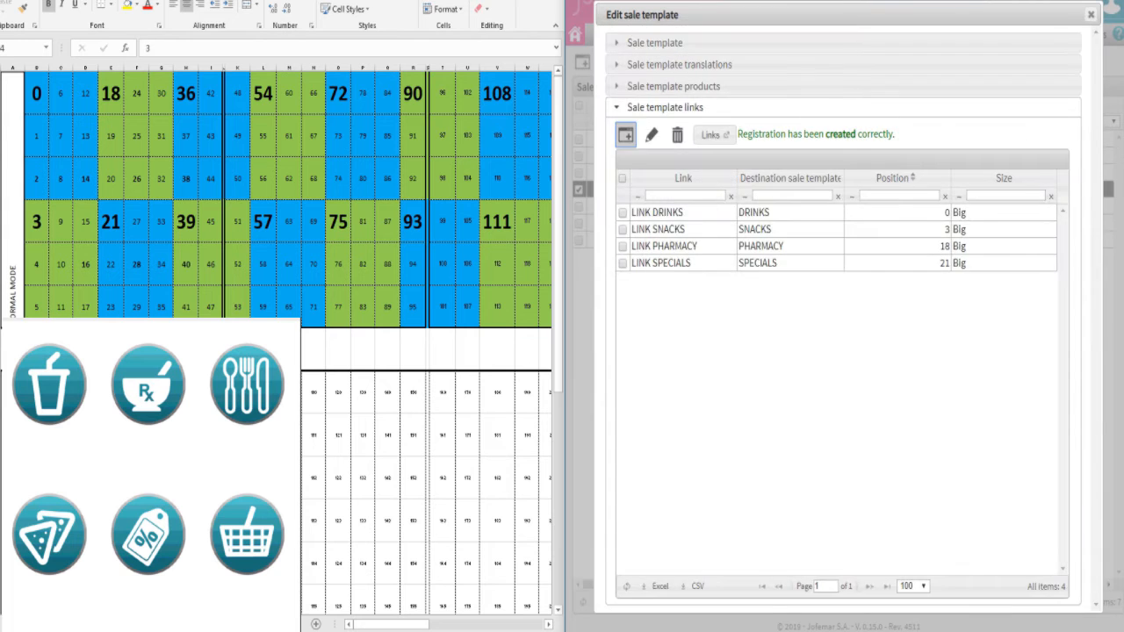
Add the FOOD link at position 36 and start a CONVINIENCE link.
{"action": "left_click", "coordinate": [624, 134]}
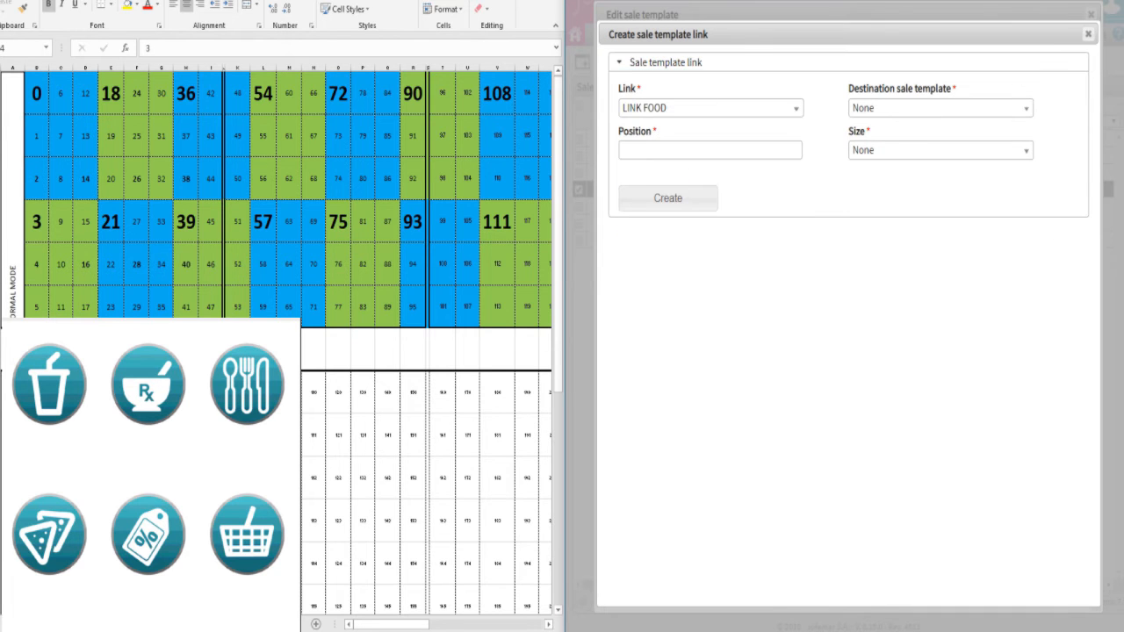
{"action": "left_click", "coordinate": [709, 150]}
{"action": "type", "text": "36"}
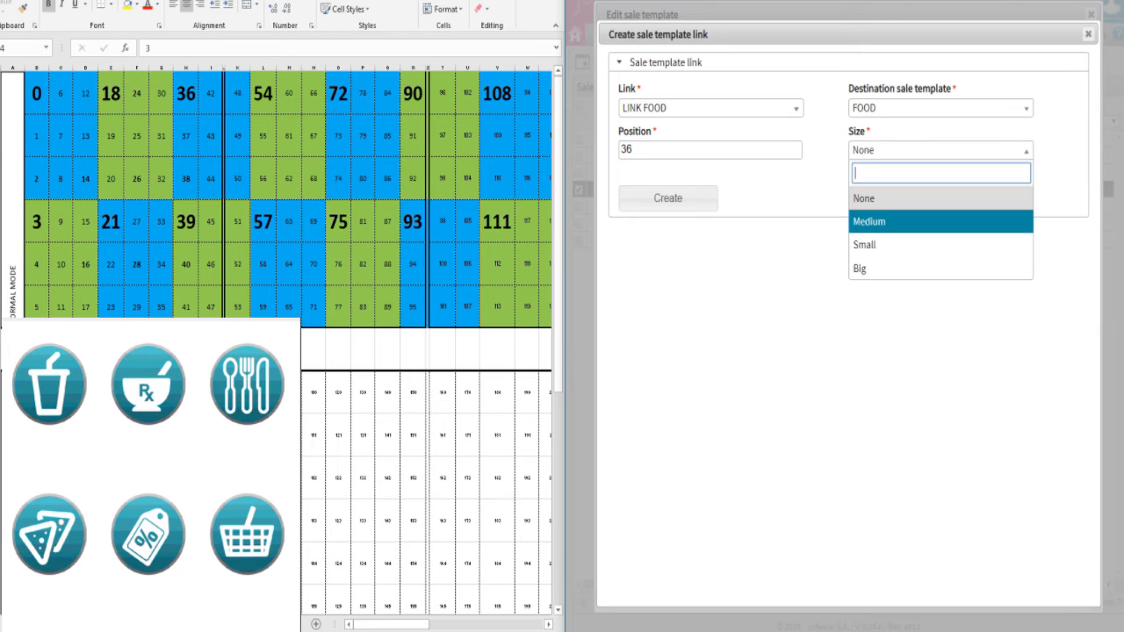
{"action": "left_click", "coordinate": [667, 198]}
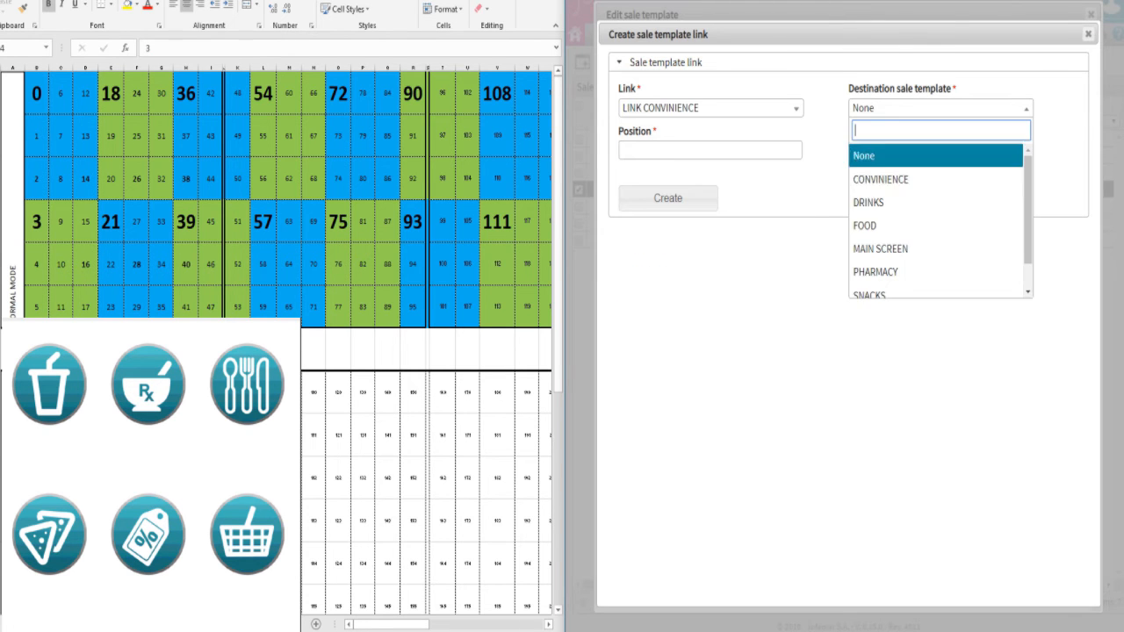
{"action": "left_click", "coordinate": [880, 179]}
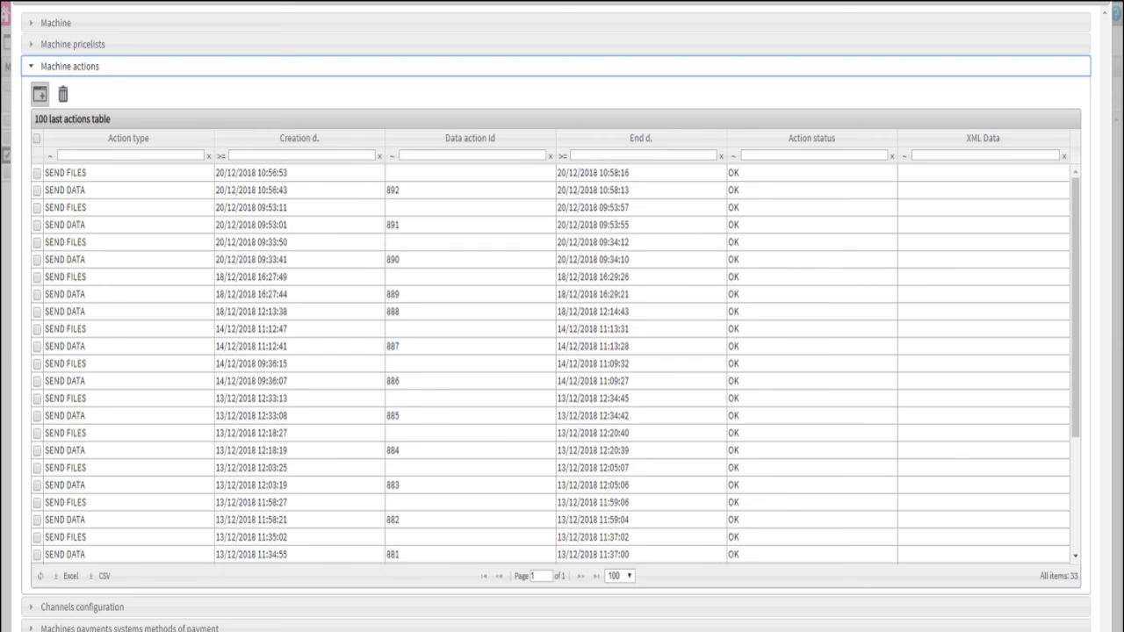
Create a machine action of type SEND DATA with status PENDING.
{"action": "left_click", "coordinate": [40, 94]}
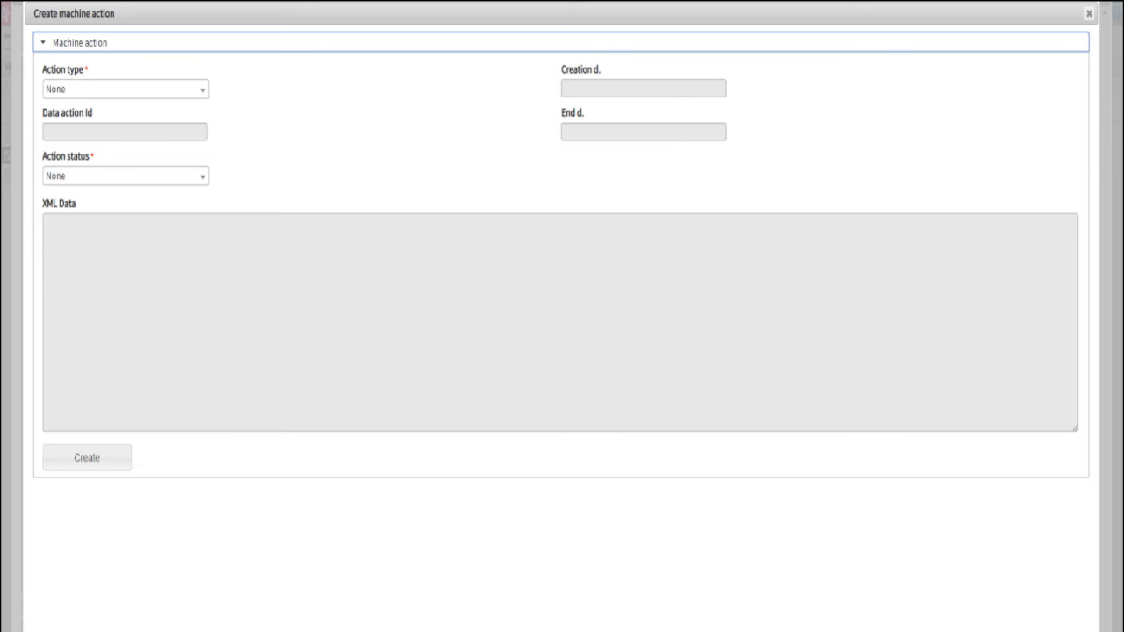
{"action": "left_click", "coordinate": [123, 89]}
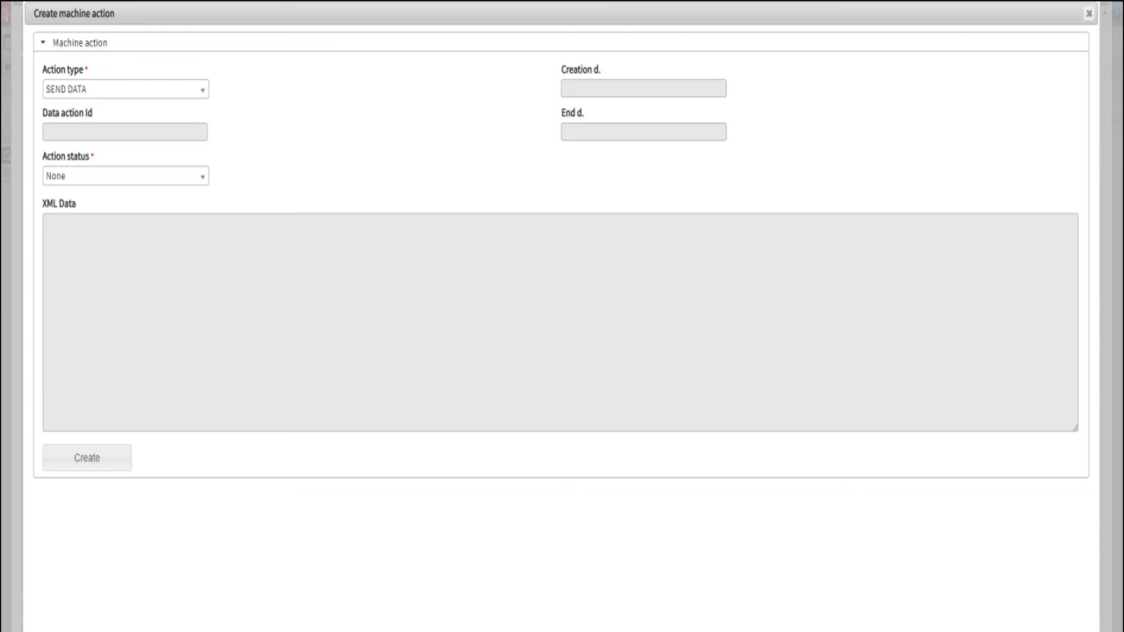
{"action": "left_click", "coordinate": [124, 176]}
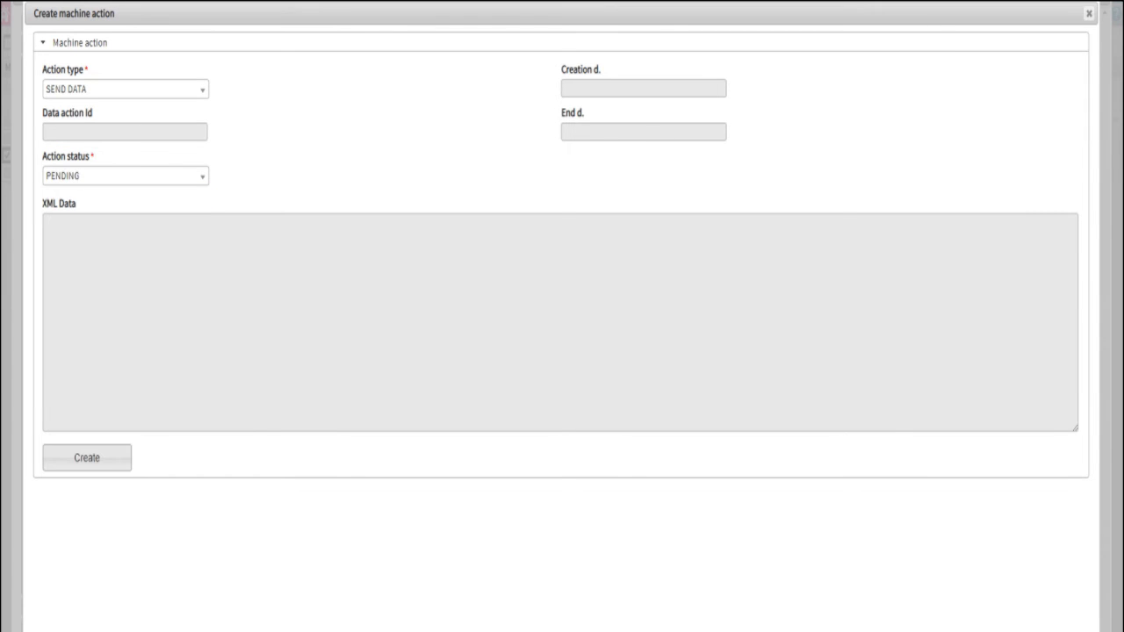
{"action": "left_click", "coordinate": [86, 457]}
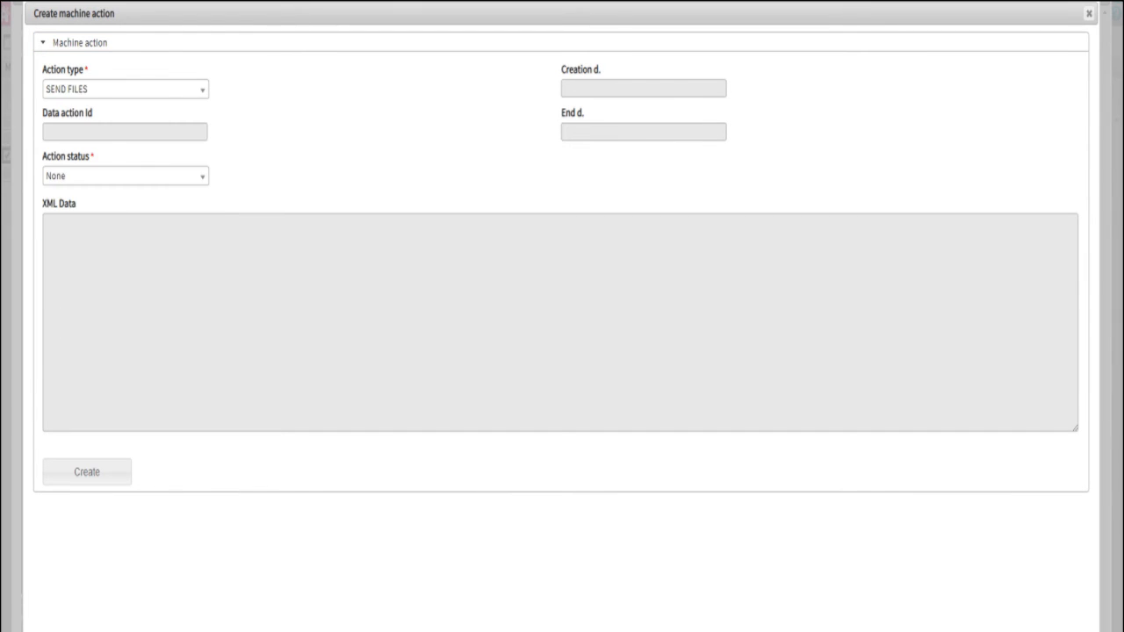
Submit the PENDING SEND FILES machine action.
{"action": "left_click", "coordinate": [86, 472]}
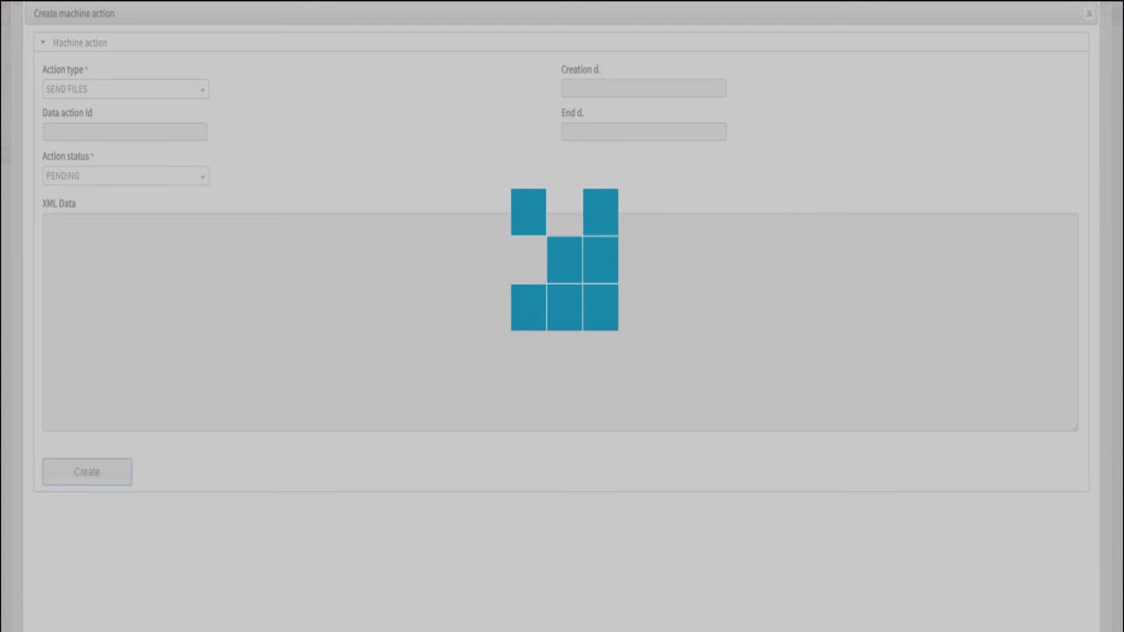
{"action": "left_click", "coordinate": [86, 471]}
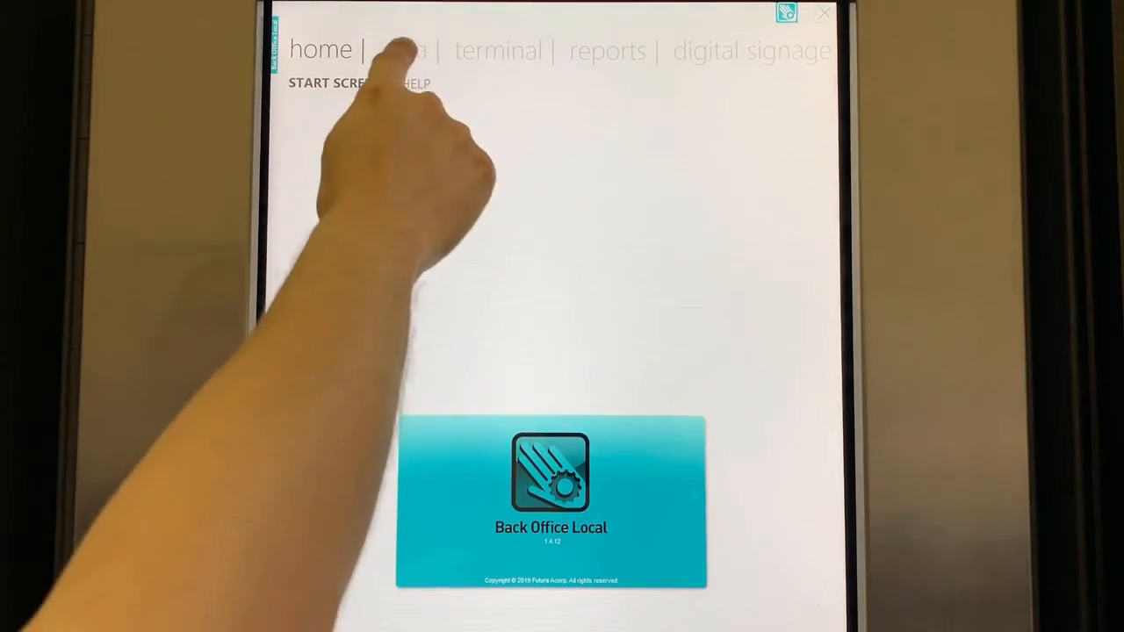
Set the home screen code to 344 under data > Basic Configuration and save.
{"action": "left_click", "coordinate": [403, 48]}
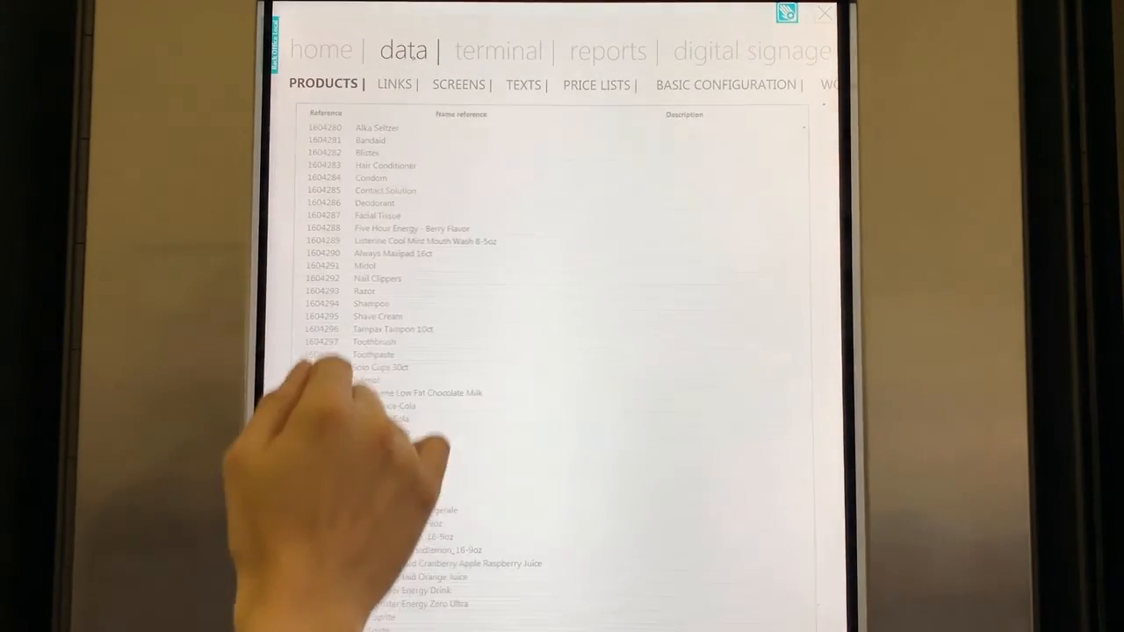
{"action": "left_click", "coordinate": [723, 84]}
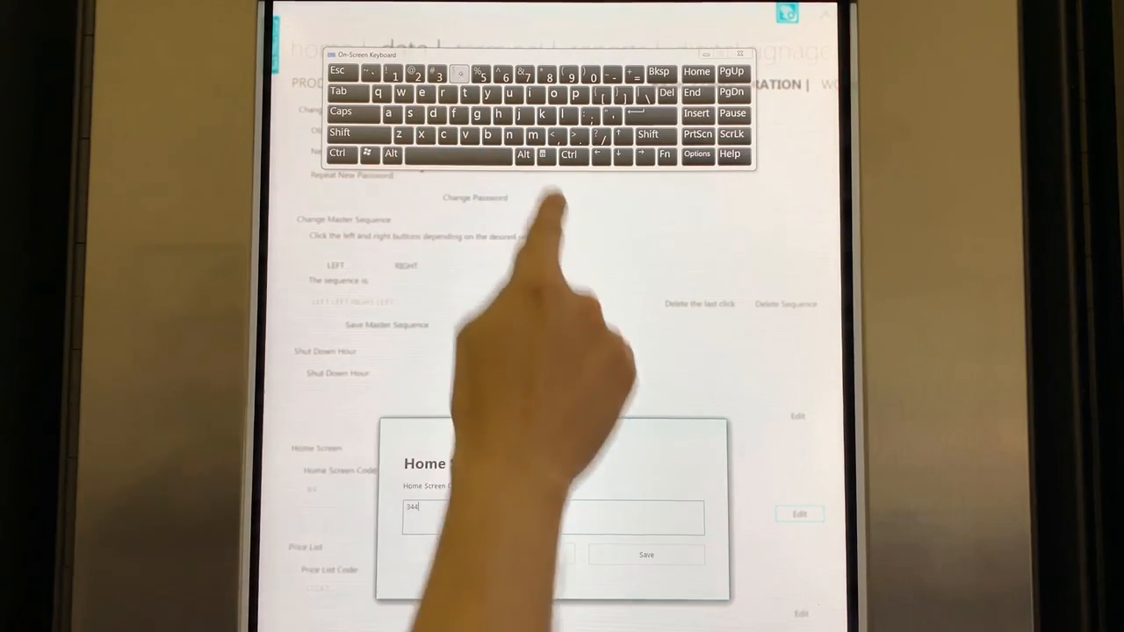
{"action": "left_click", "coordinate": [644, 555]}
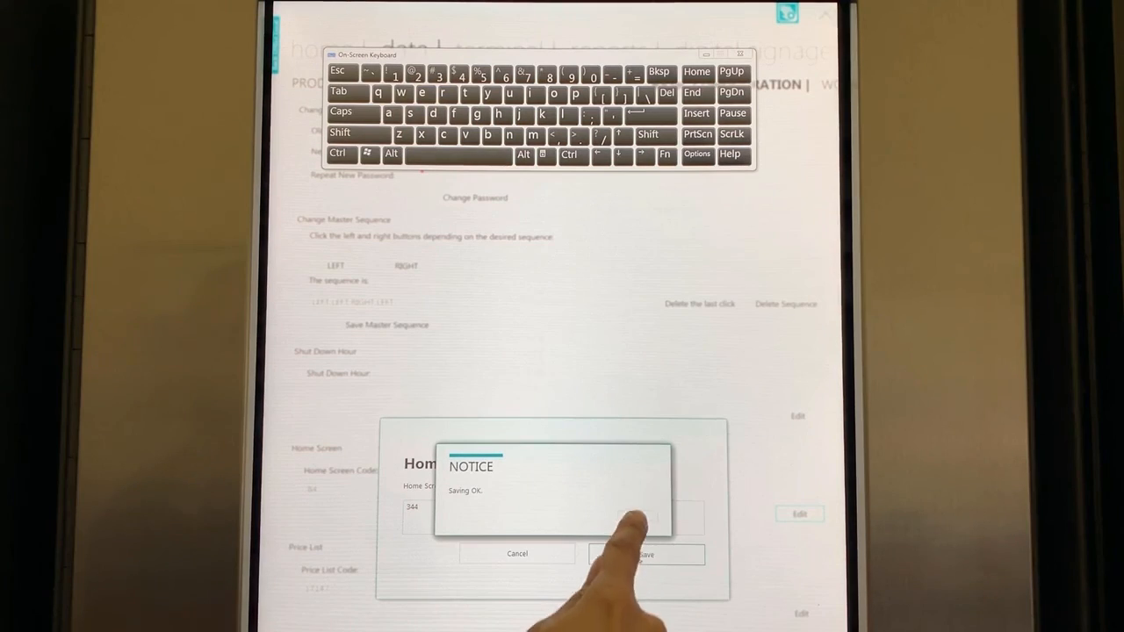